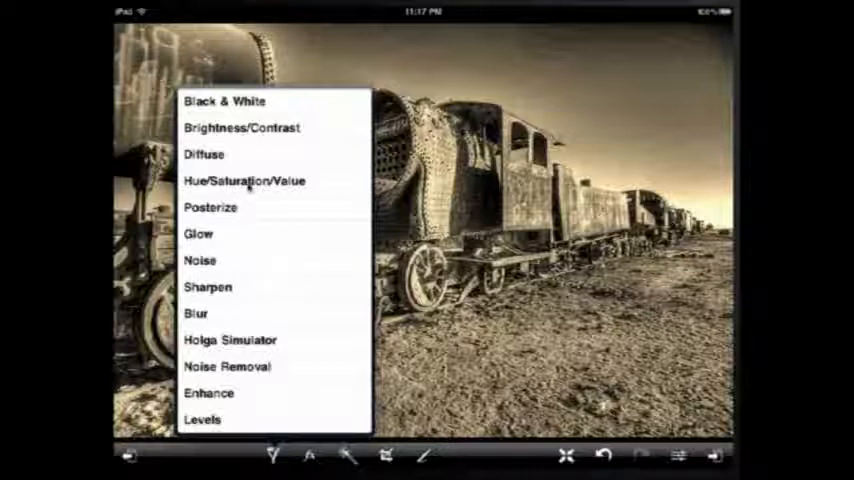
- Apply Hue/Saturation/Value with Hue settled on golden brown and slightly higher Saturation
left_click(244, 181)
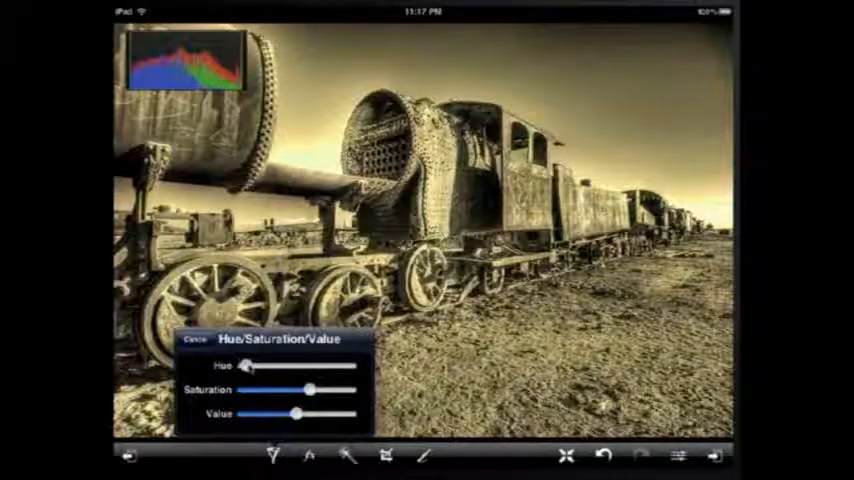
left_click_drag(248, 366, 345, 366)
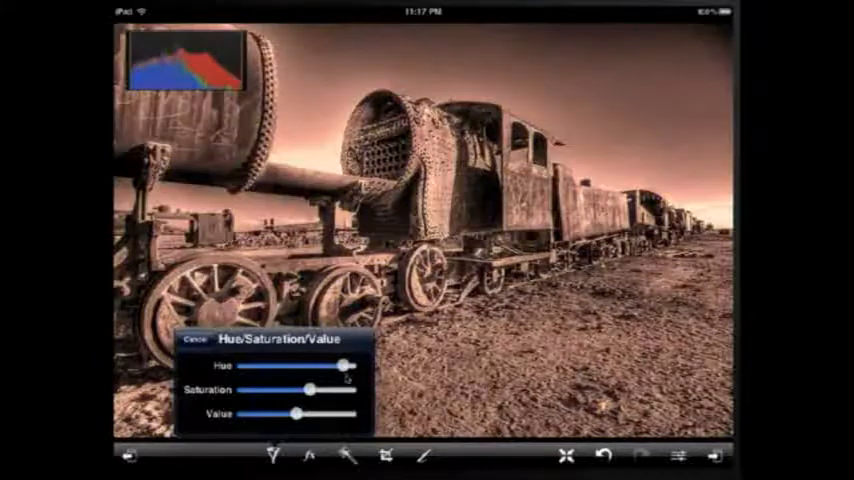
left_click_drag(340, 366, 350, 366)
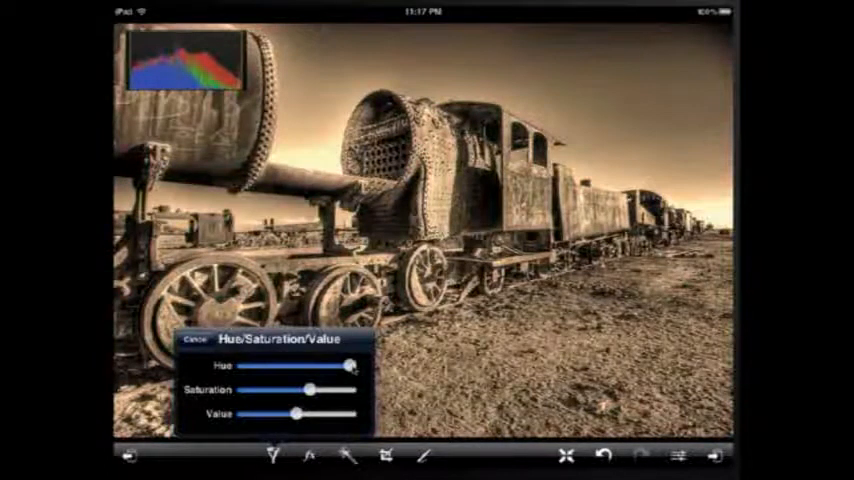
left_click_drag(345, 366, 355, 366)
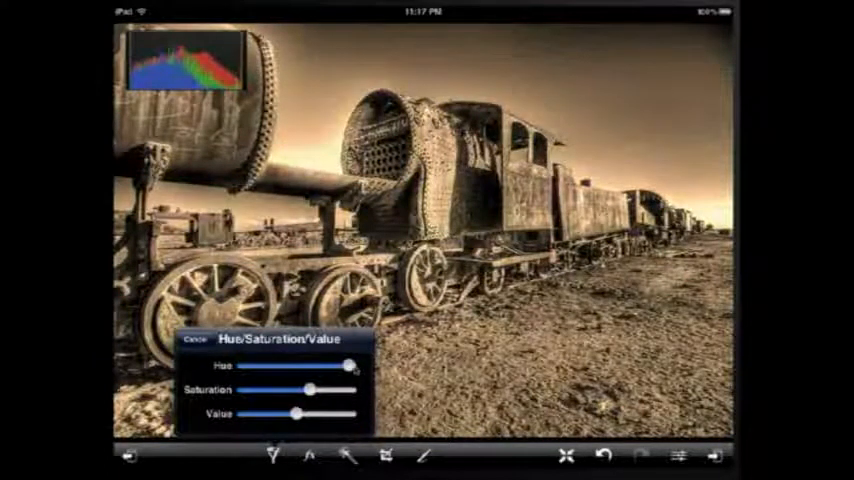
left_click_drag(330, 366, 350, 366)
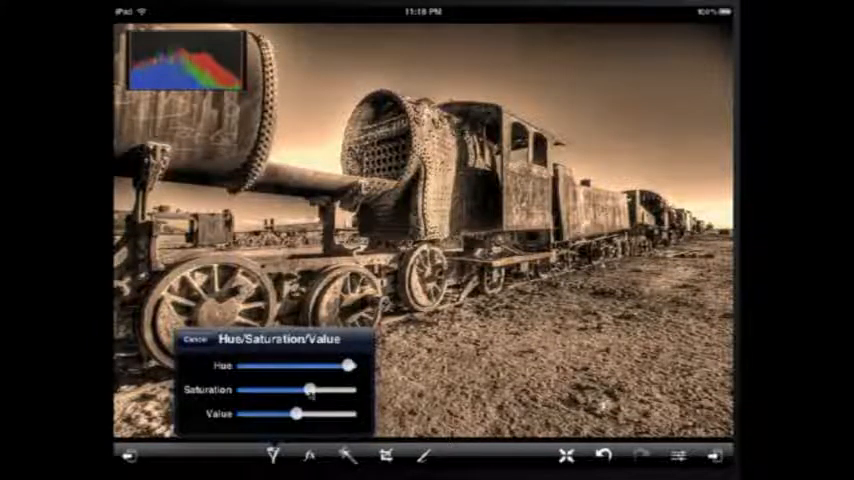
left_click_drag(307, 390, 340, 390)
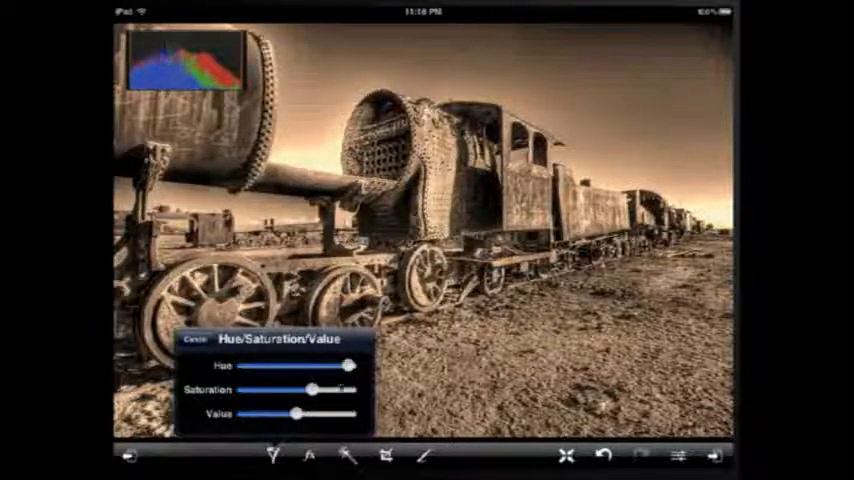
left_click(198, 339)
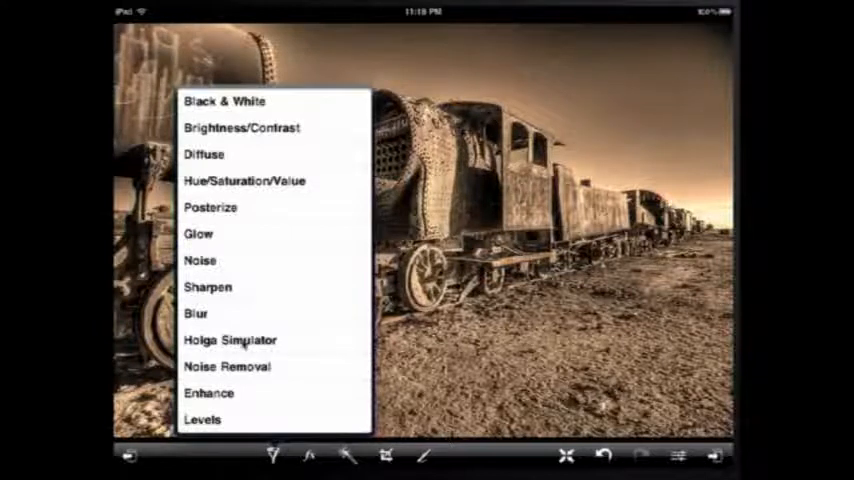
- Apply Holga Simulator with high Blur and strong Darken for soft, vignetted edges
left_click(230, 339)
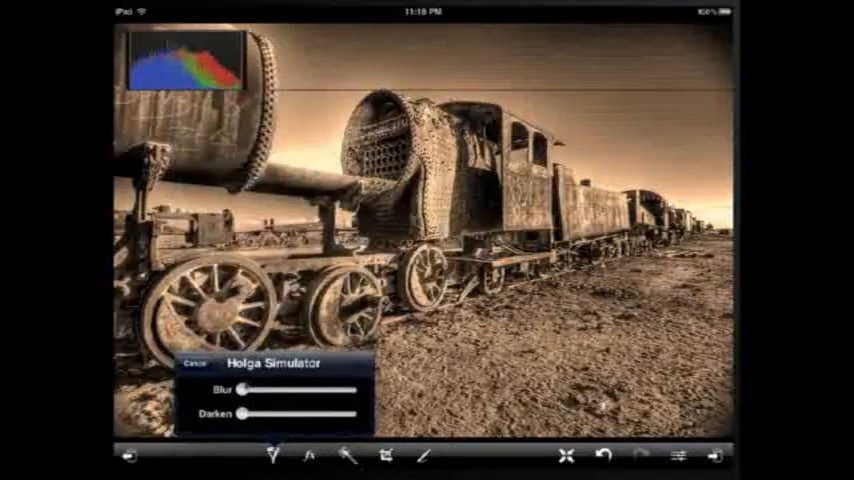
left_click_drag(248, 389, 308, 389)
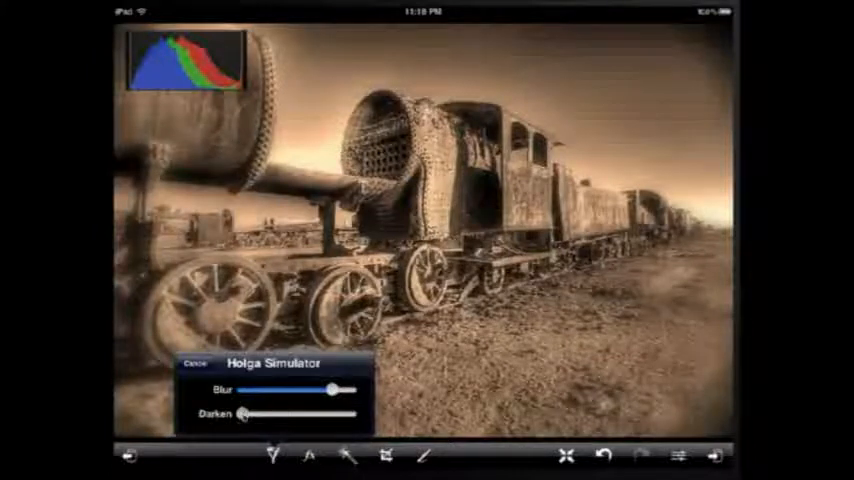
left_click_drag(243, 414, 330, 414)
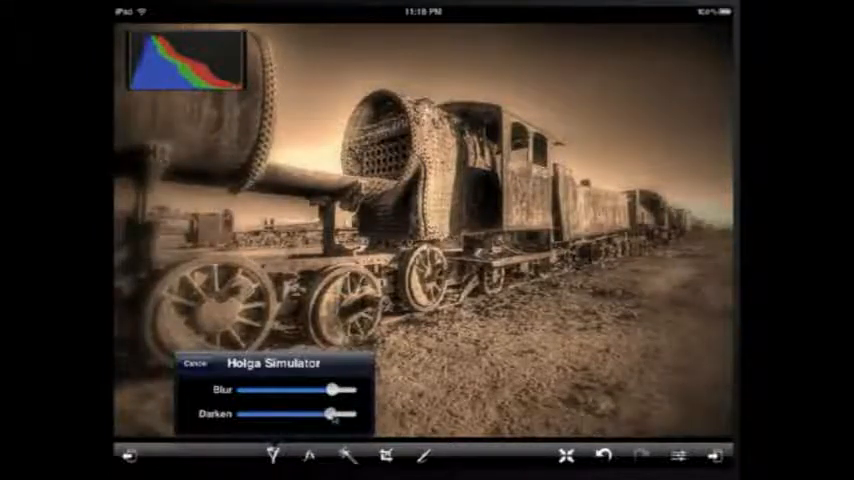
left_click_drag(330, 414, 350, 414)
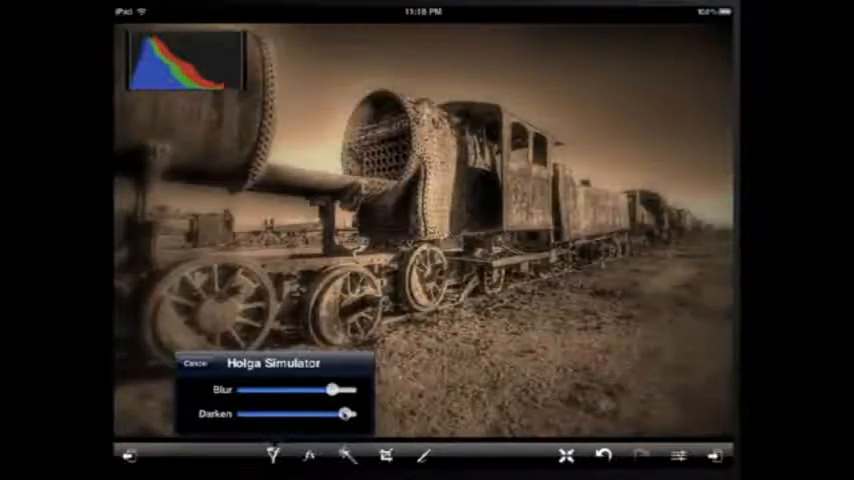
left_click_drag(345, 413, 343, 413)
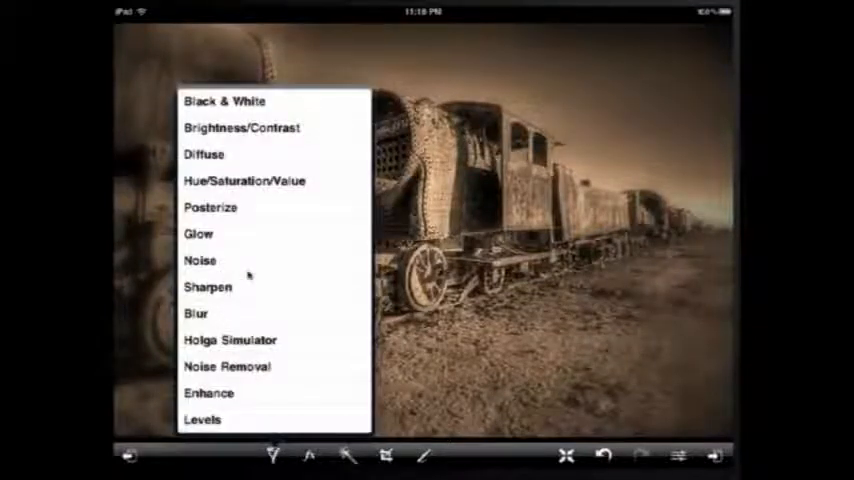
- Add light film grain with the Noise filter at low Strength
left_click(200, 260)
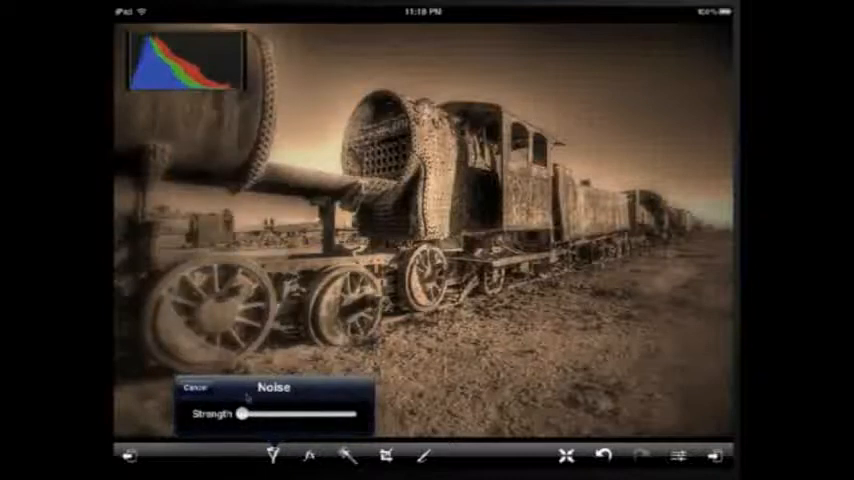
left_click_drag(228, 414, 250, 414)
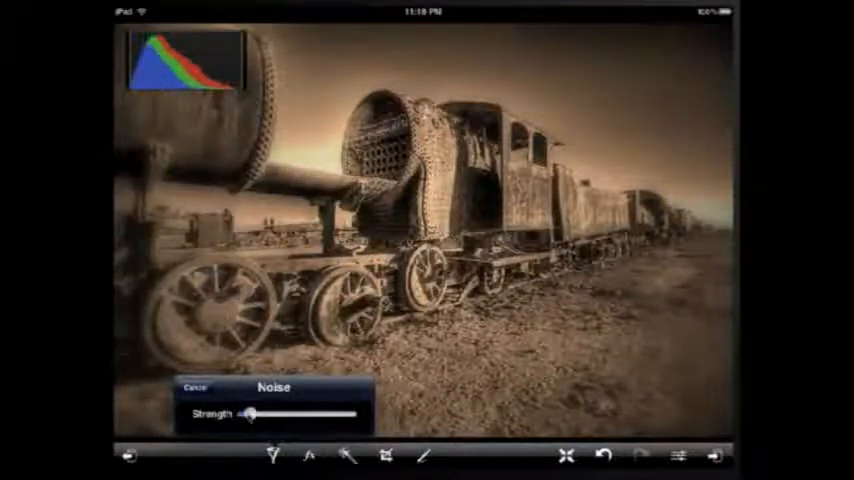
left_click_drag(252, 414, 250, 414)
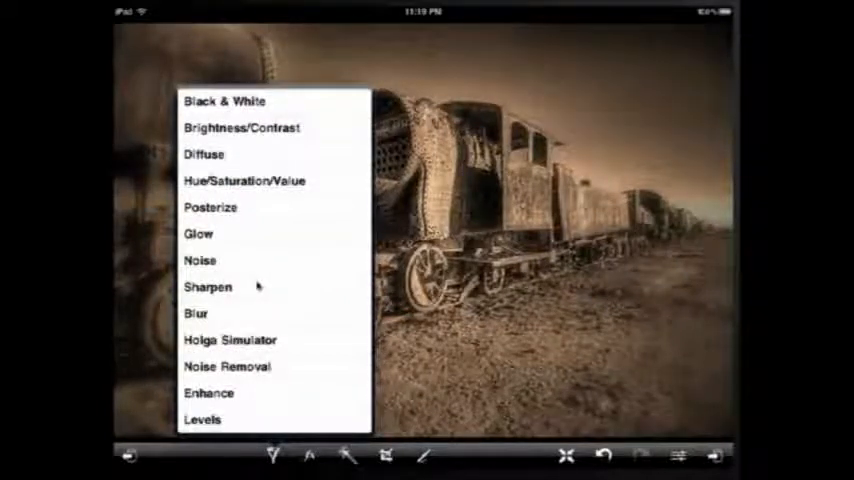
mouse_move(267, 273)
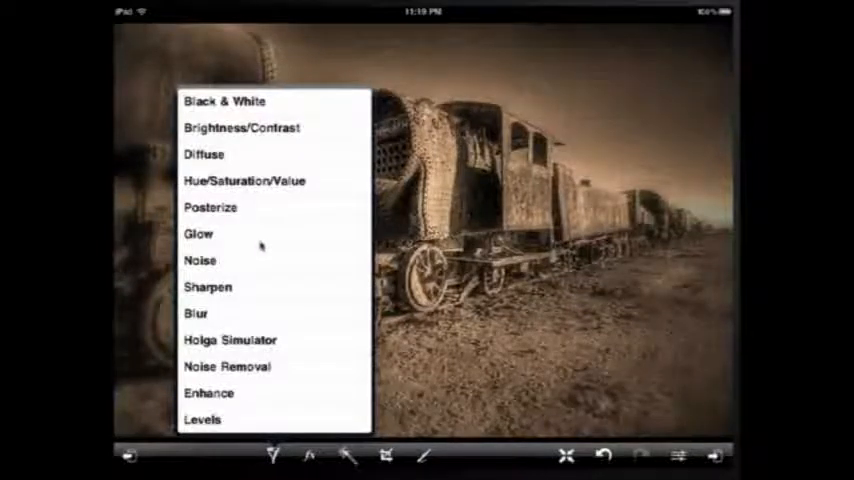
- Apply Glow at about half Strength with high Softness to brighten the sky
left_click(198, 234)
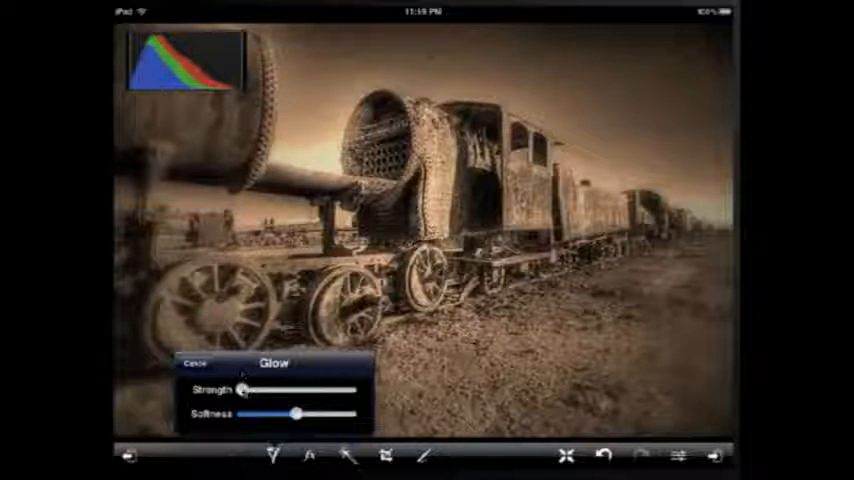
left_click_drag(243, 389, 283, 389)
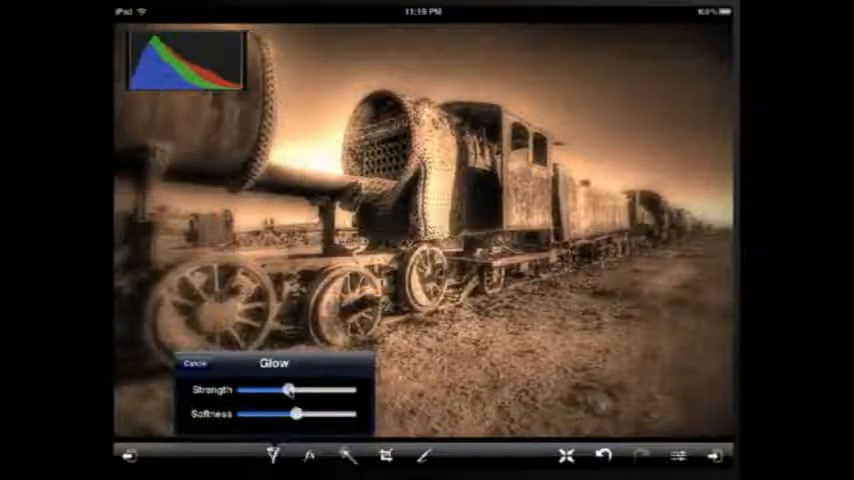
left_click_drag(285, 390, 295, 390)
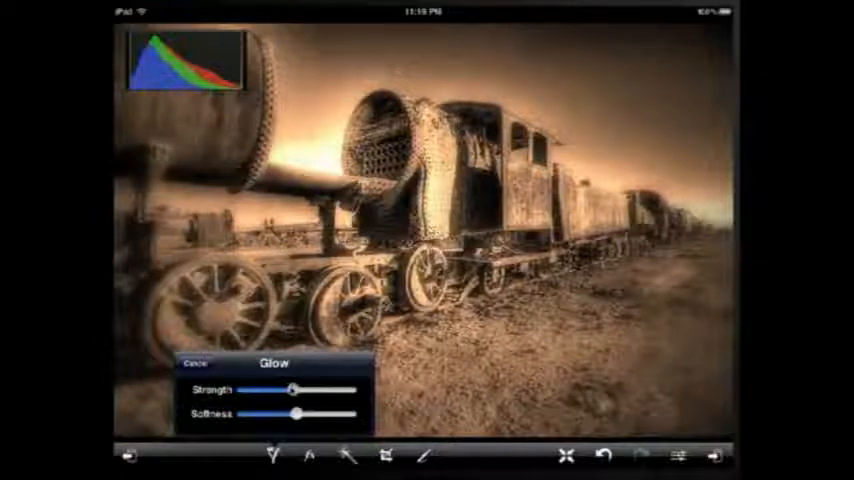
left_click_drag(305, 414, 330, 414)
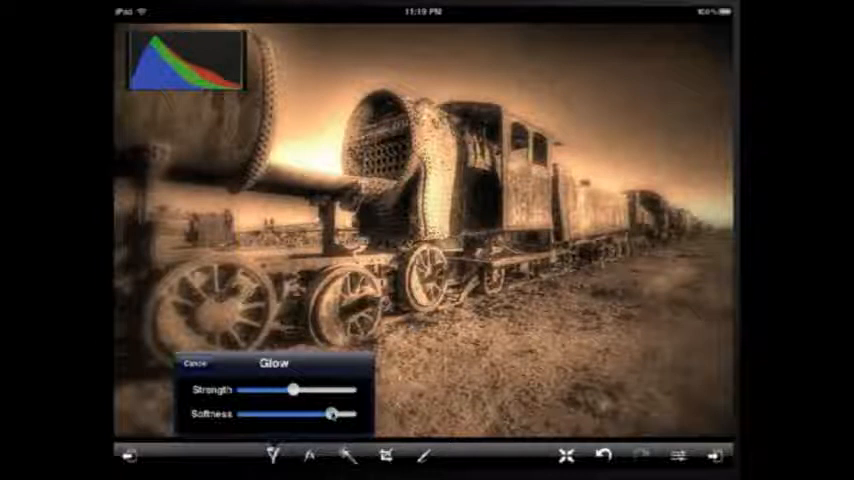
left_click_drag(330, 414, 345, 414)
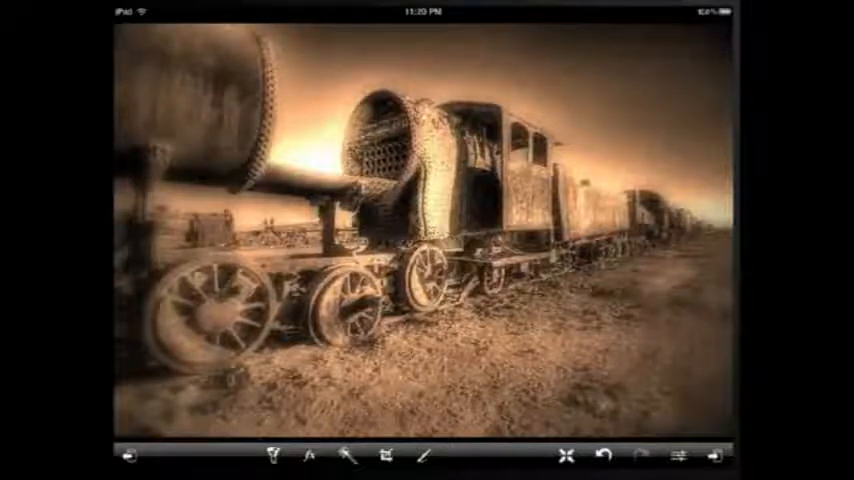
- Apply a second Holga Simulator pass with Darken near maximum and Blur about half
left_click(278, 457)
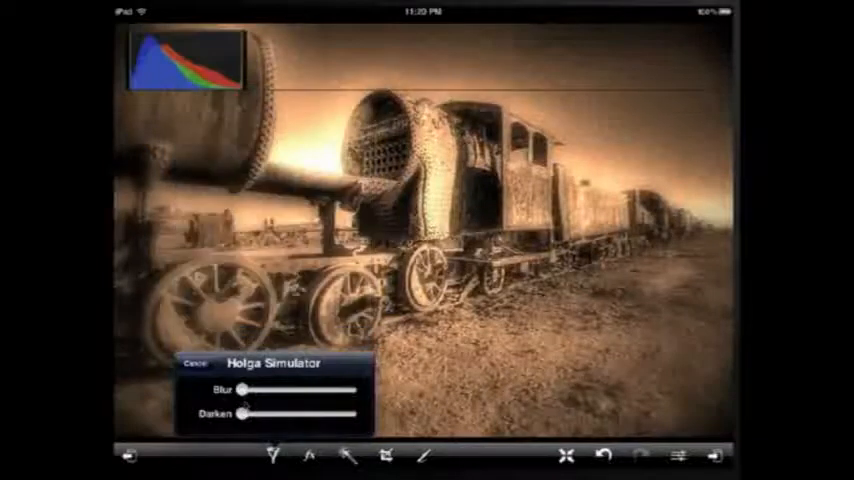
left_click_drag(245, 414, 345, 414)
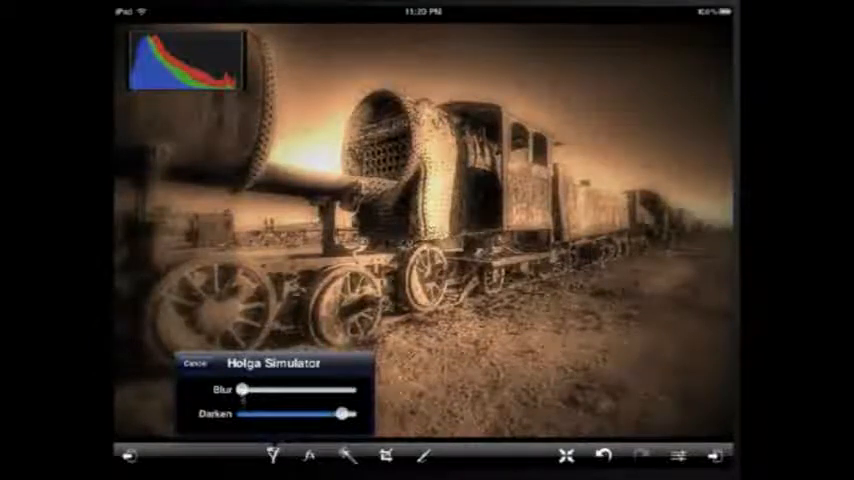
left_click_drag(243, 389, 295, 389)
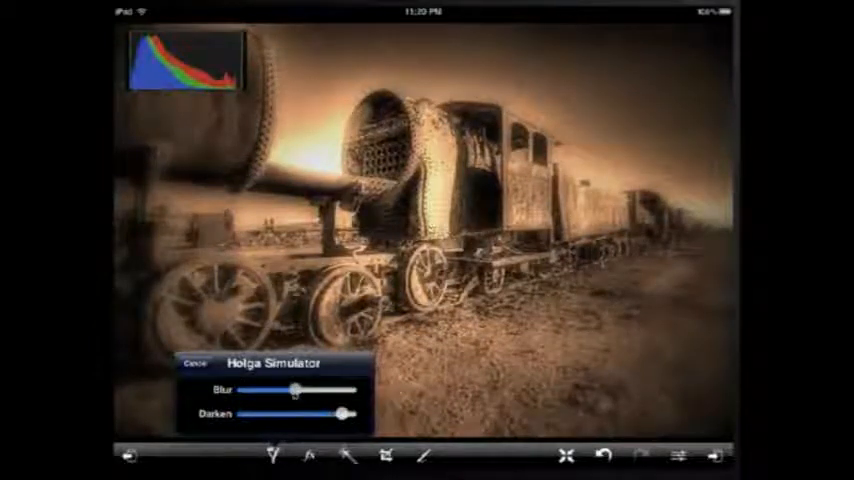
left_click_drag(295, 390, 327, 390)
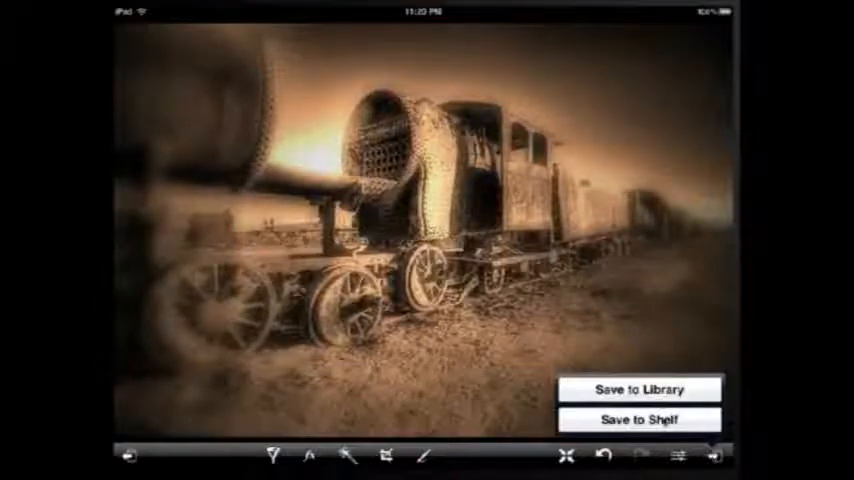
- Store the vignetted sepia photo in a shelf slot with Save to Shelf
left_click(639, 420)
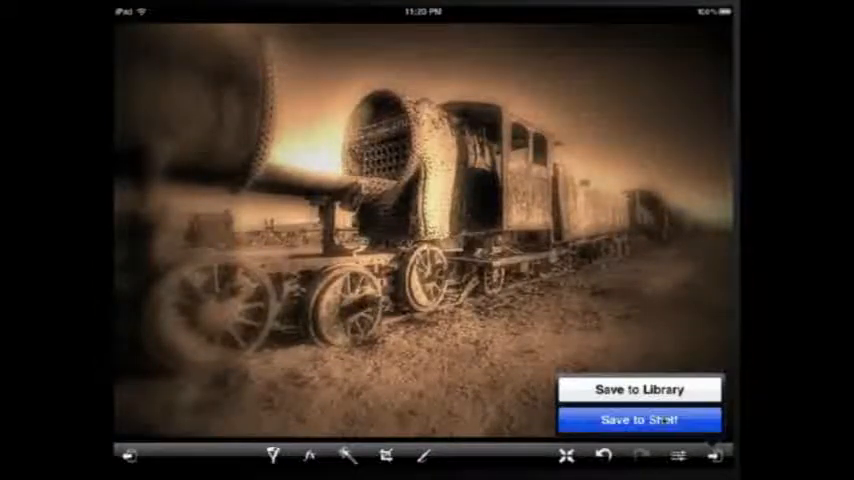
left_click(640, 420)
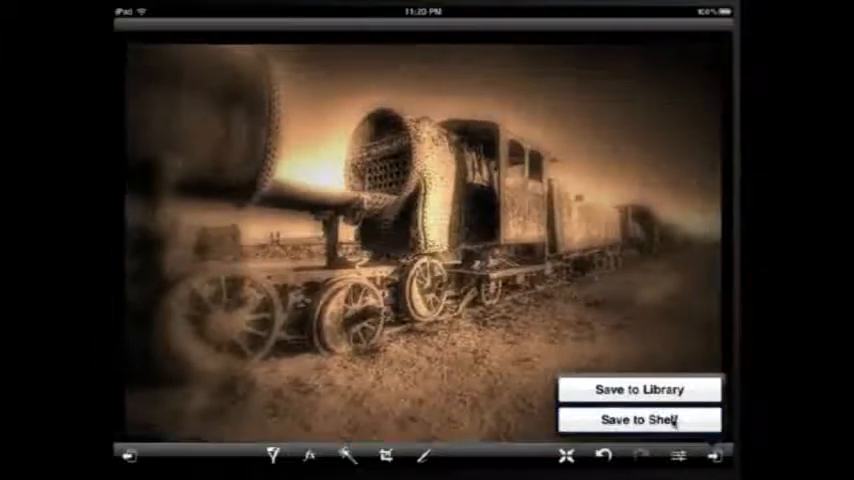
left_click(638, 419)
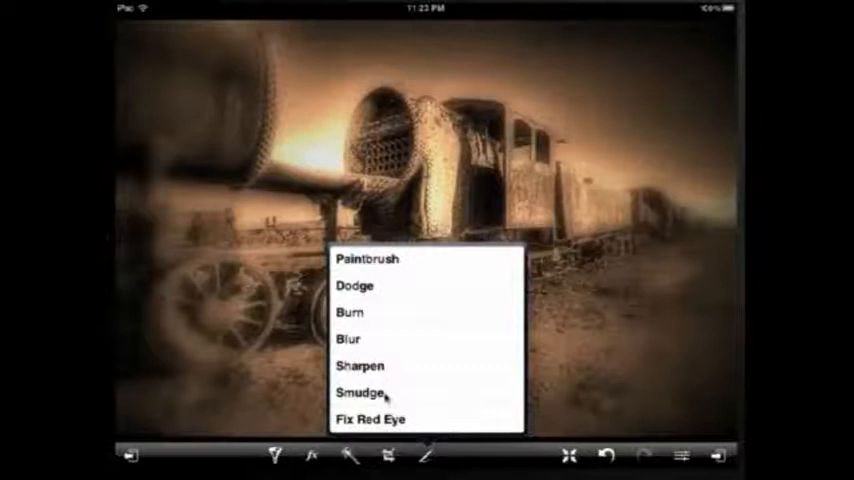
- Select Smudge with a larger size, the speckled scratch tip and Auto Rotation on
left_click(358, 391)
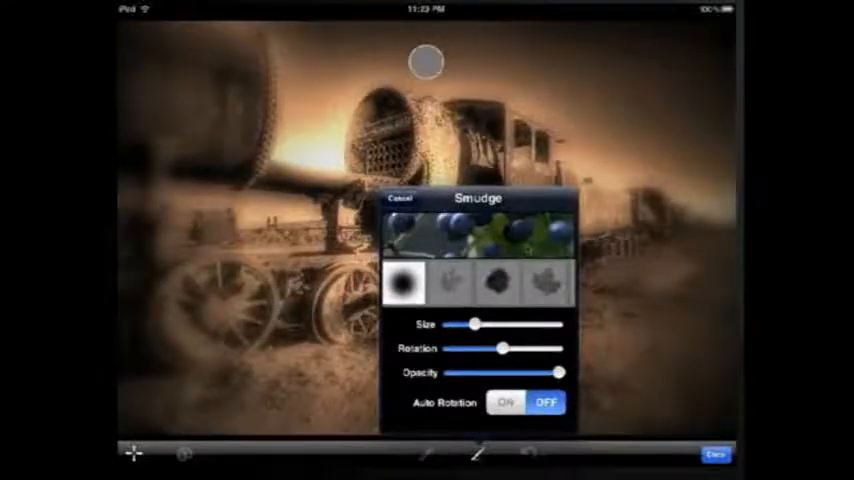
left_click_drag(472, 324, 483, 324)
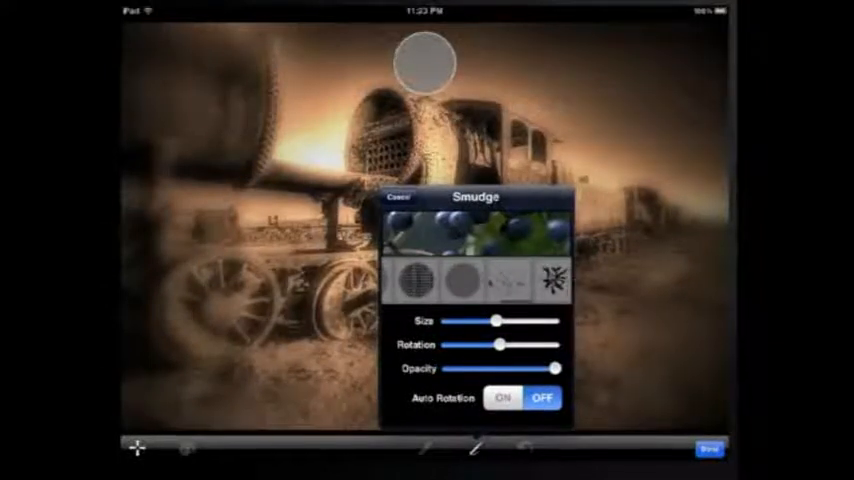
left_click(506, 280)
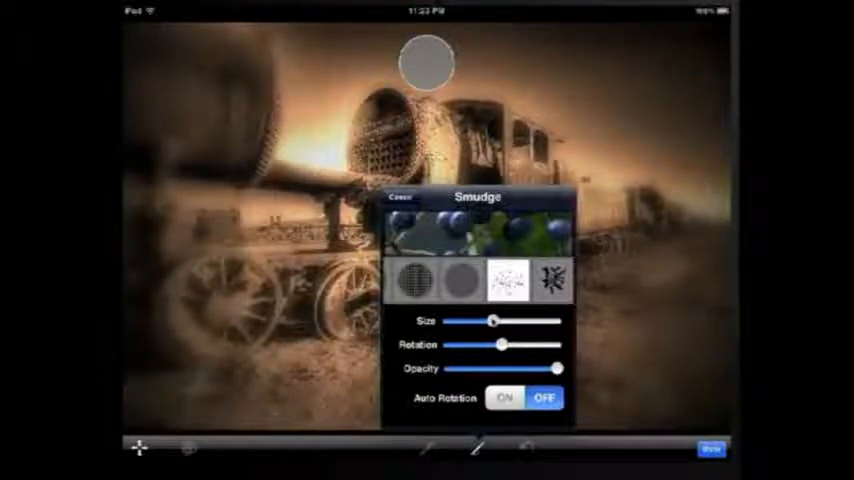
left_click(505, 397)
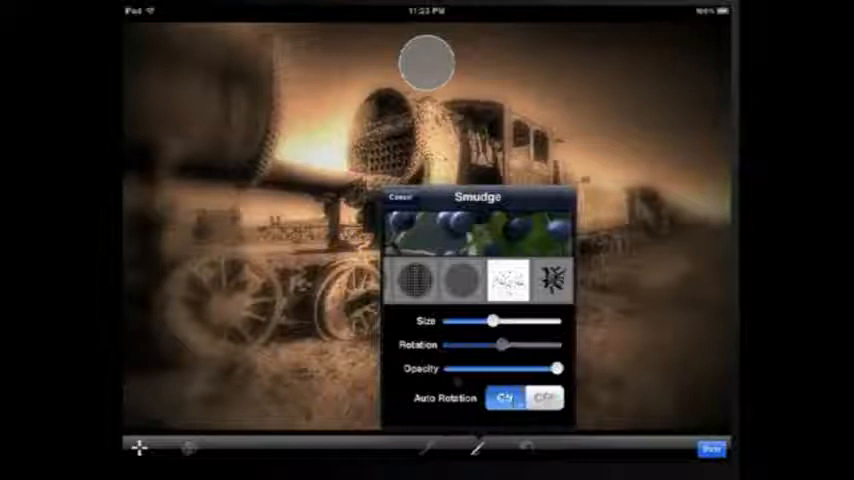
left_click(505, 398)
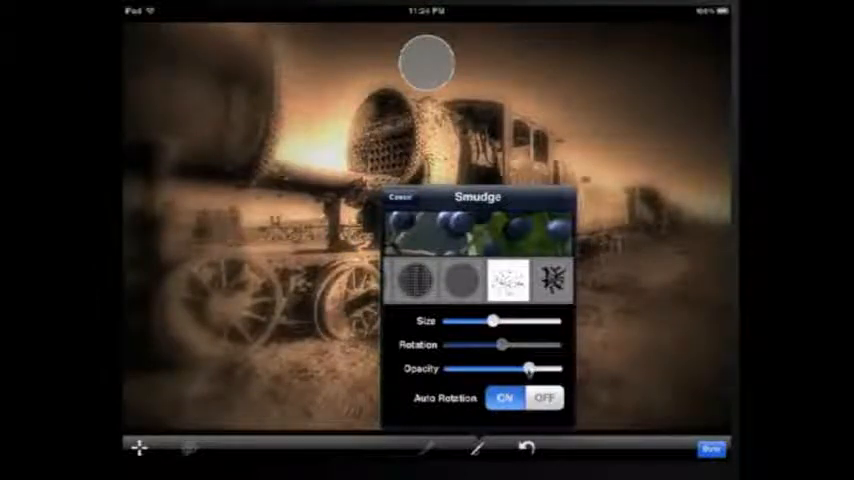
- Change the retouching tool settings, leaving the Dodge tool selected
left_click(401, 196)
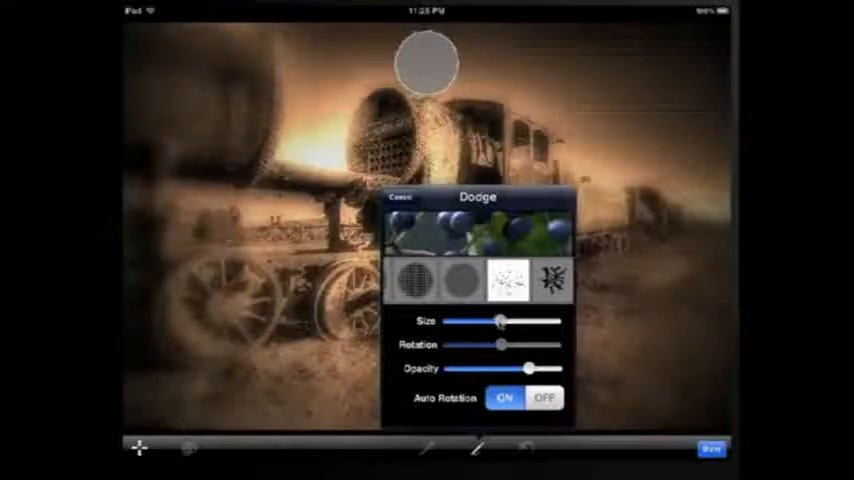
- Give the Dodge brush a larger size, the splatter-shaped tip and lower opacity
left_click_drag(502, 320, 497, 320)
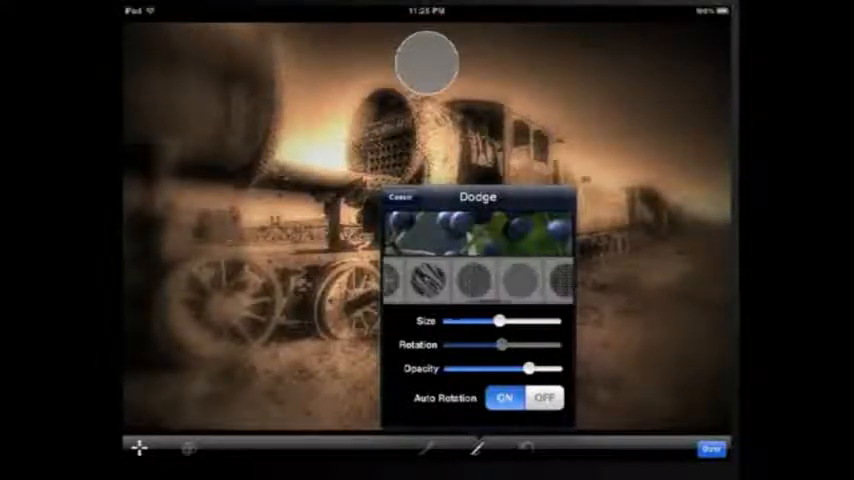
left_click(544, 280)
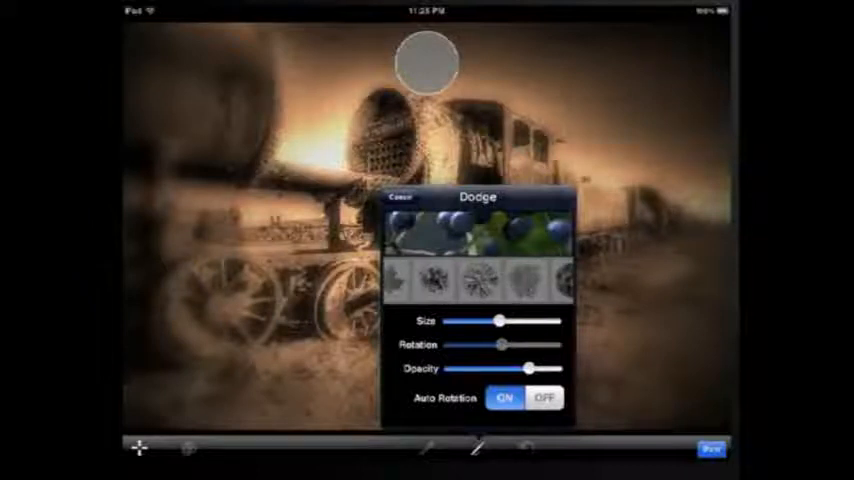
left_click(431, 280)
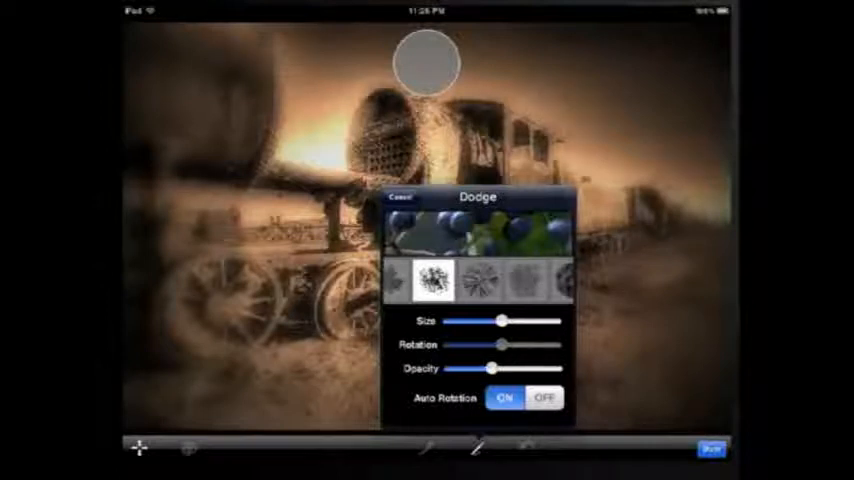
left_click(401, 197)
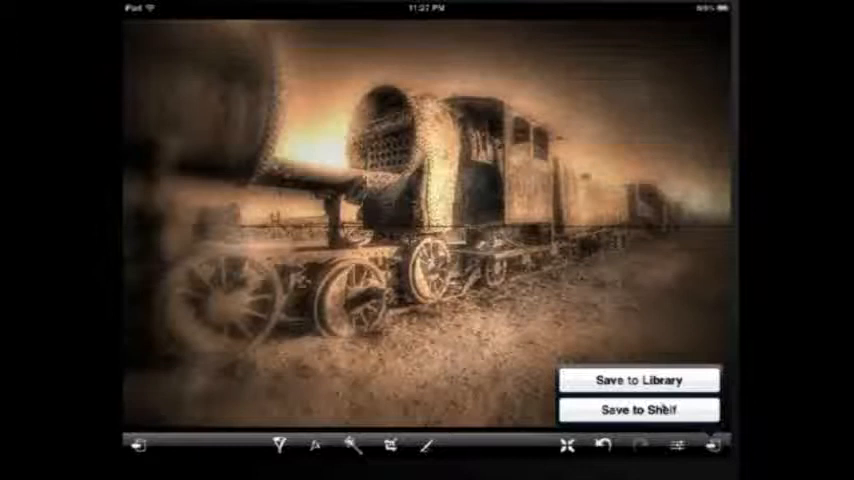
- Store the retouched sepia print in a shelf slot via Save to Shelf
left_click(636, 410)
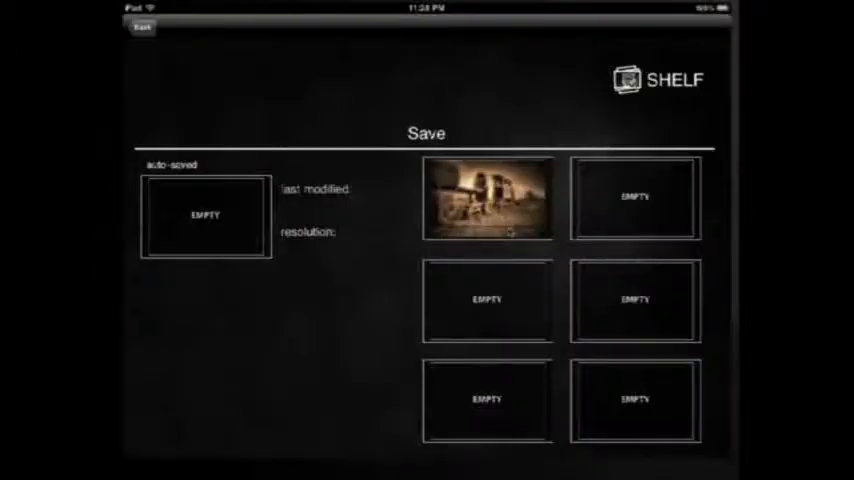
left_click(487, 198)
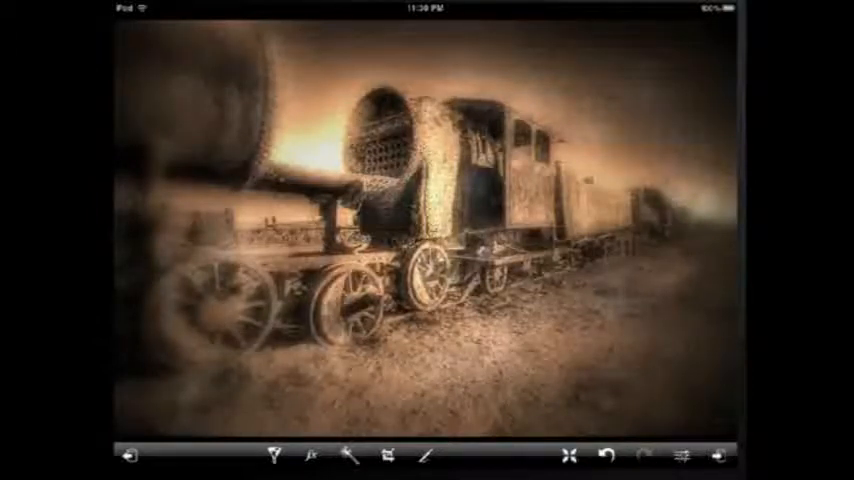
- Shift the print's midtone level marker and lower contrast to 46
left_click(681, 457)
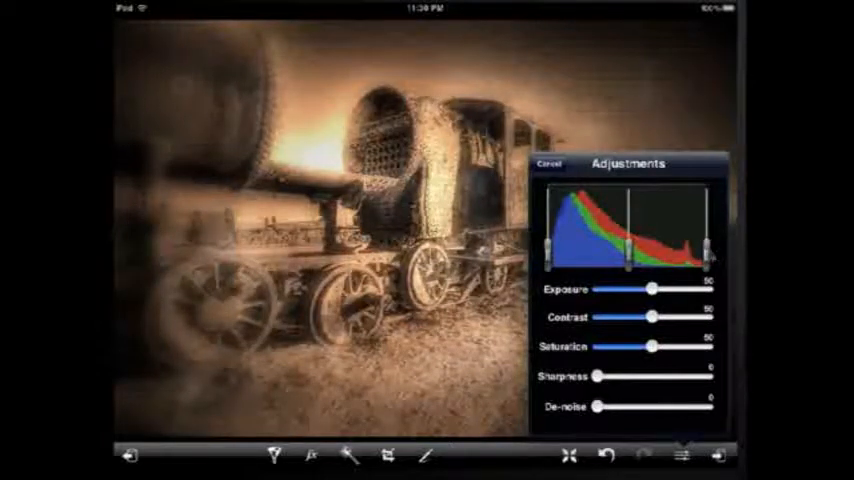
left_click_drag(710, 250, 705, 255)
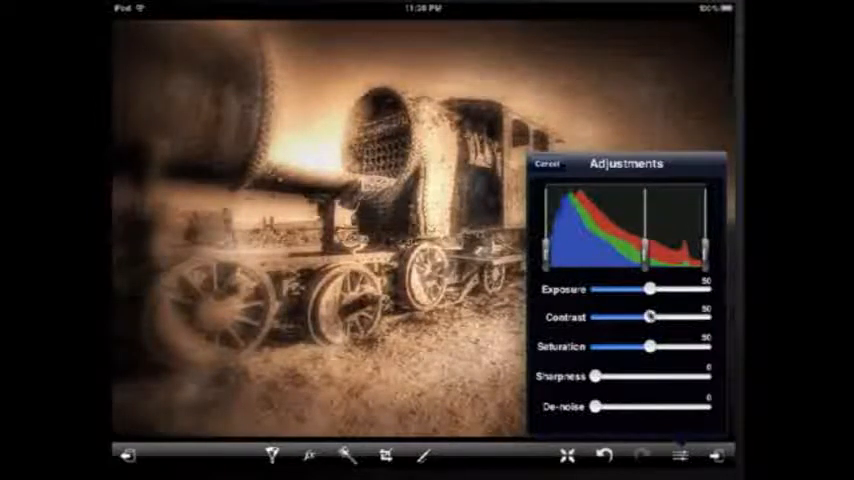
left_click_drag(652, 317, 647, 317)
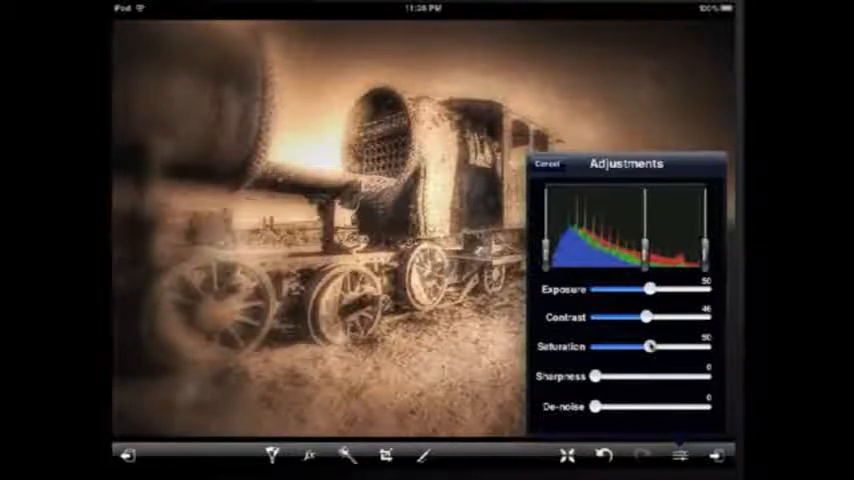
- Keep saturation at 50, undo a trial sharpening, and set de-noise to about 21
left_click_drag(655, 347, 645, 347)
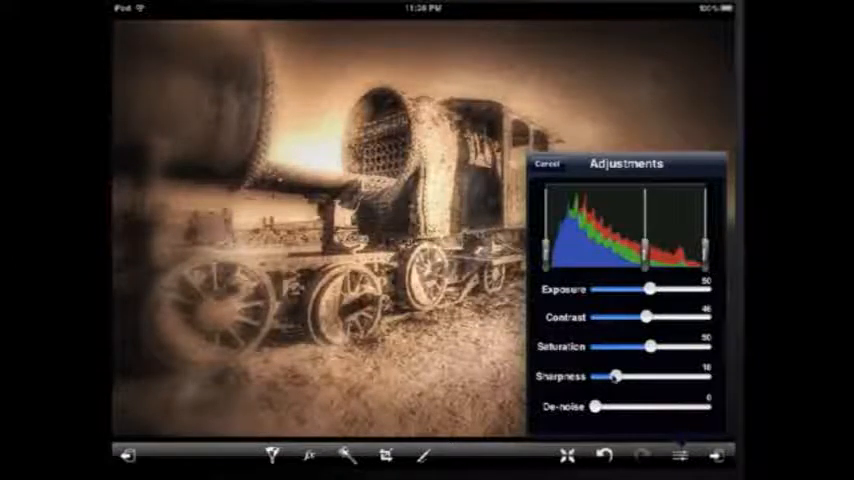
left_click_drag(615, 376, 635, 376)
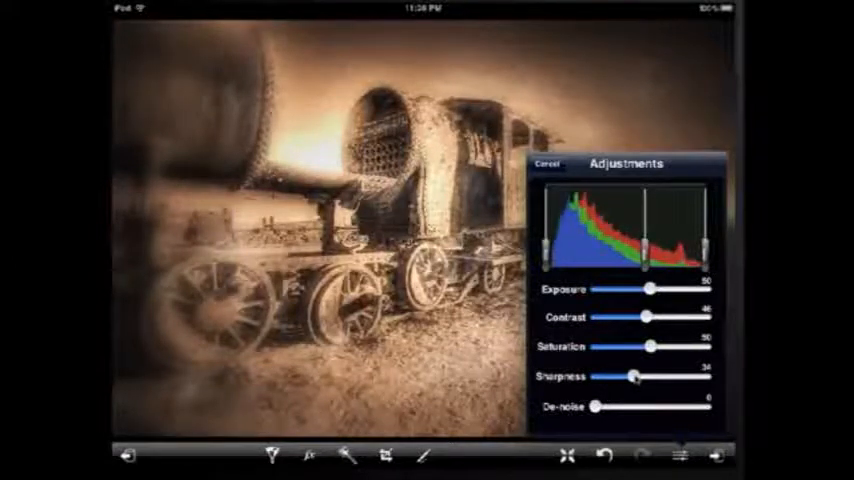
left_click_drag(635, 376, 597, 376)
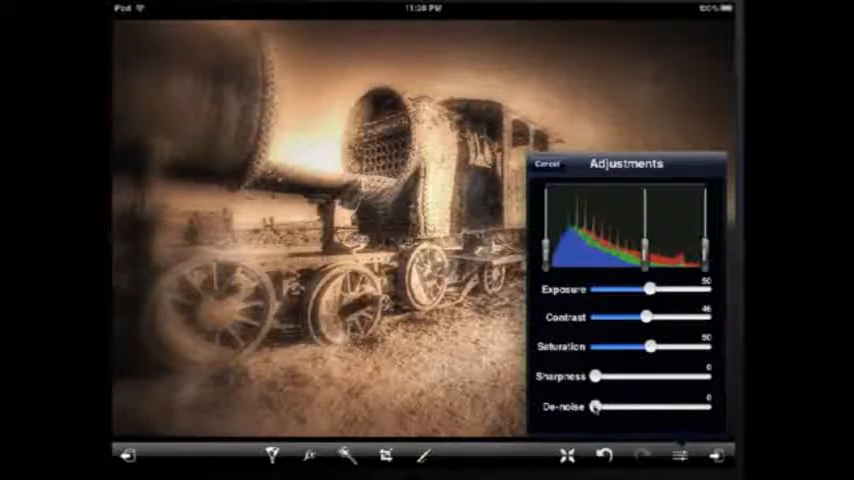
left_click_drag(595, 408, 607, 408)
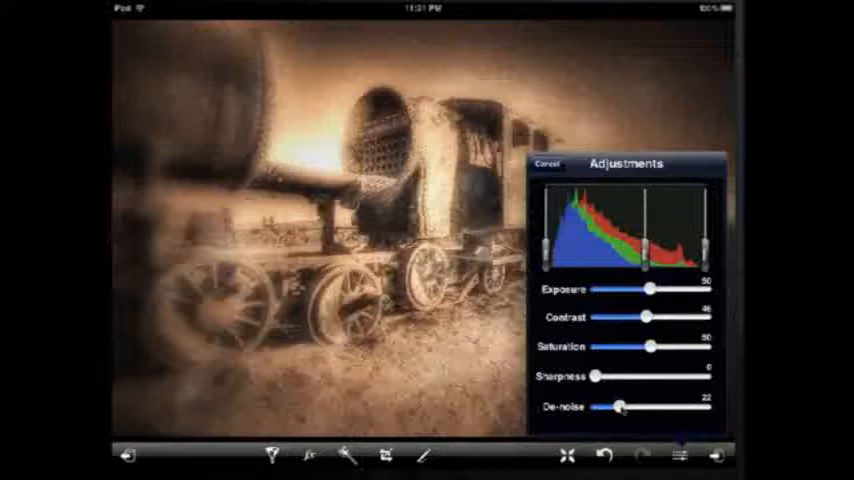
left_click_drag(618, 406, 611, 406)
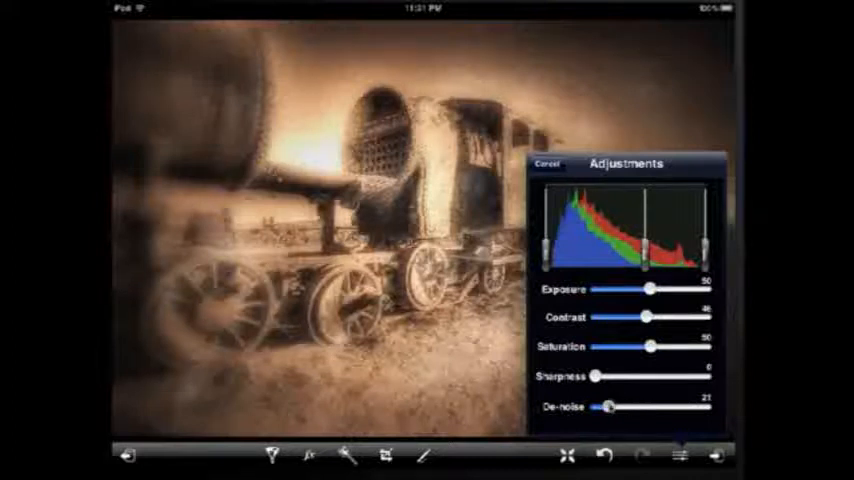